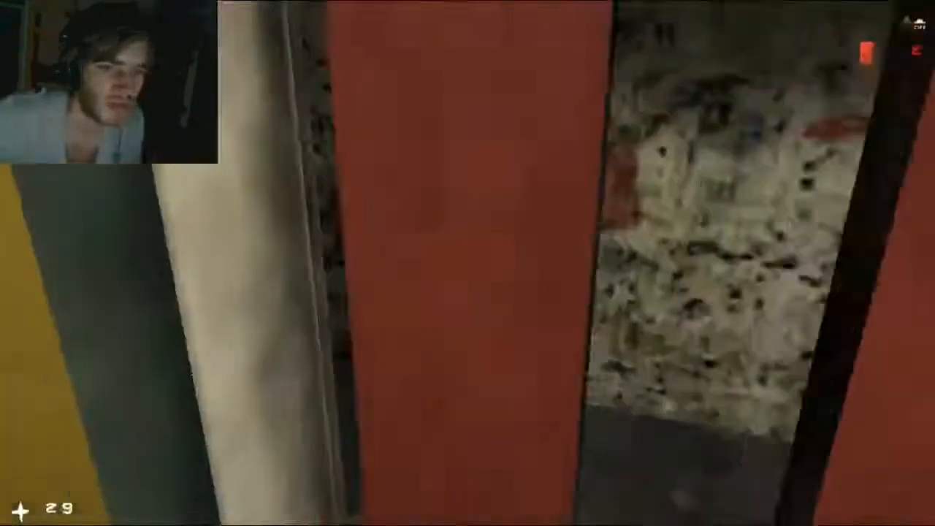
pyautogui.moveTo(467, 263)
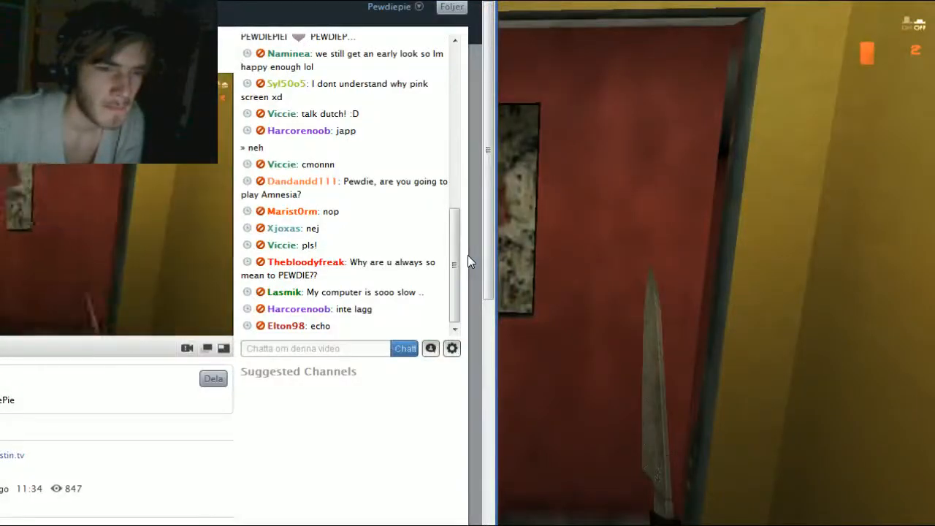
# Bring the Justin.tv broadcaster window with webcam and screen-region sources into view.
pyautogui.scroll(-3)
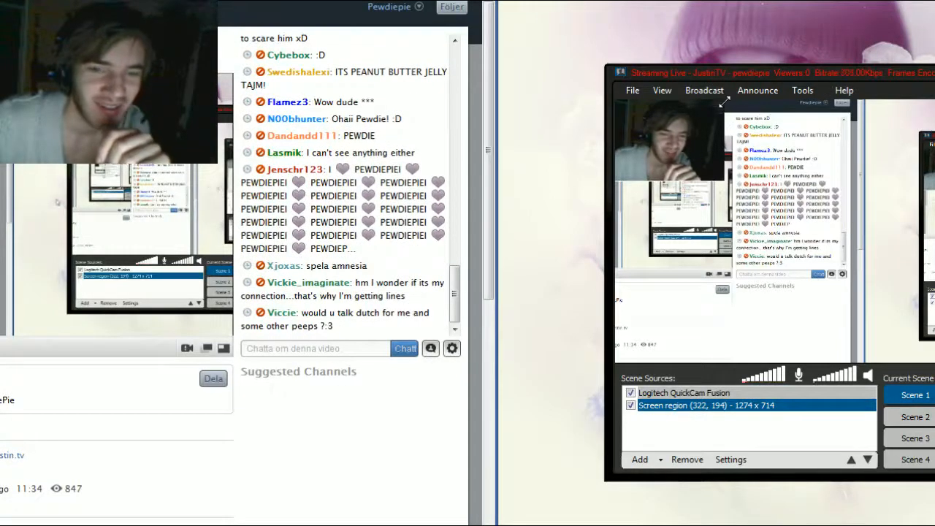
pyautogui.scroll(-3)
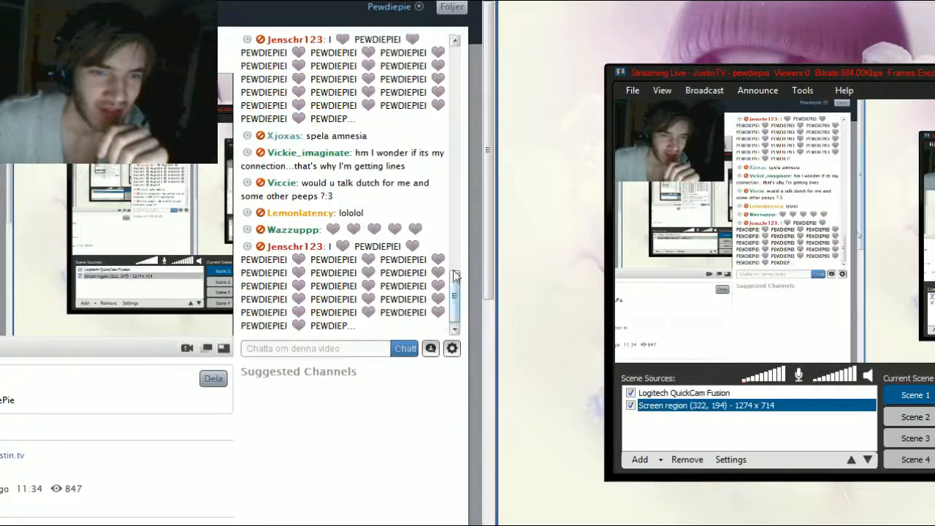
pyautogui.scroll(3)
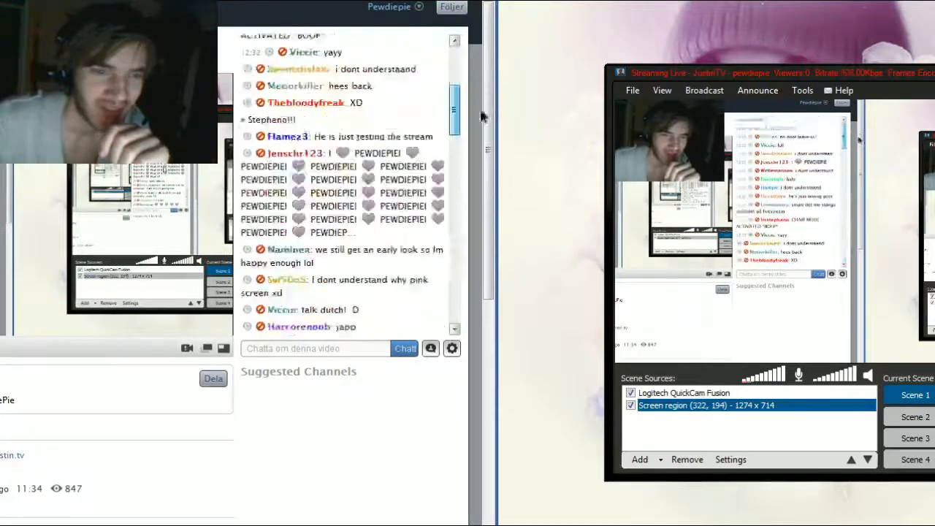
pyautogui.scroll(-3)
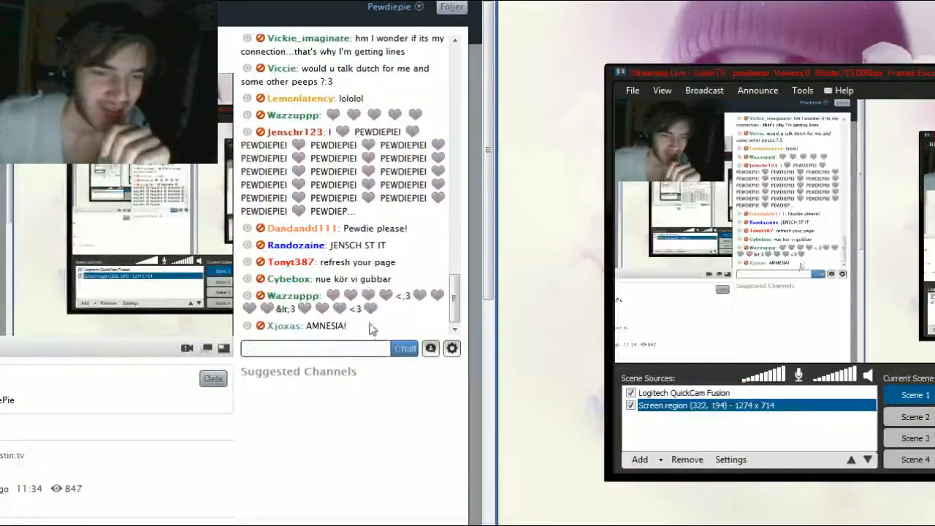
pyautogui.scroll(-3)
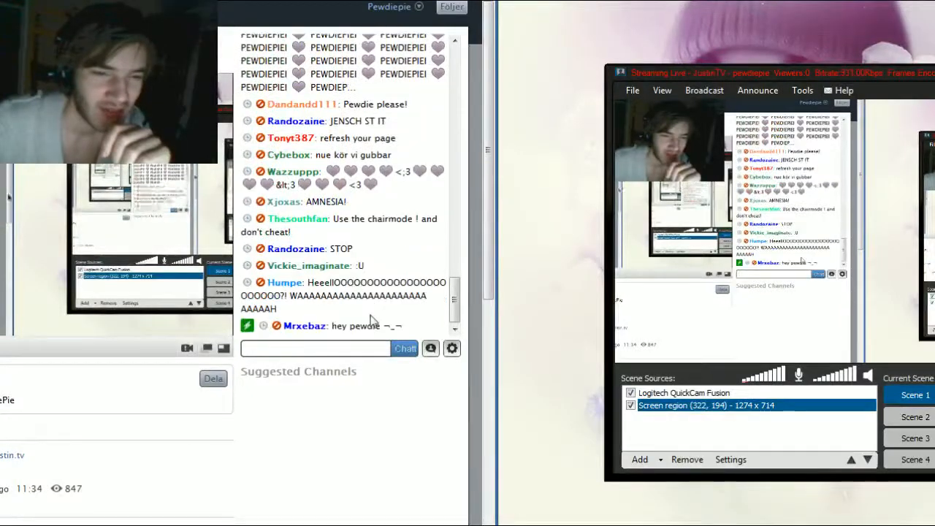
pyautogui.scroll(-3)
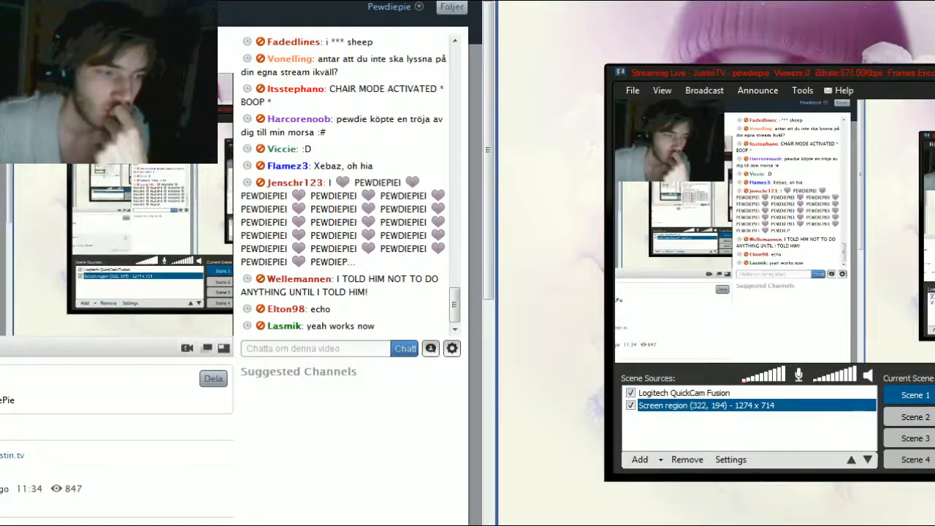
pyautogui.scroll(-3)
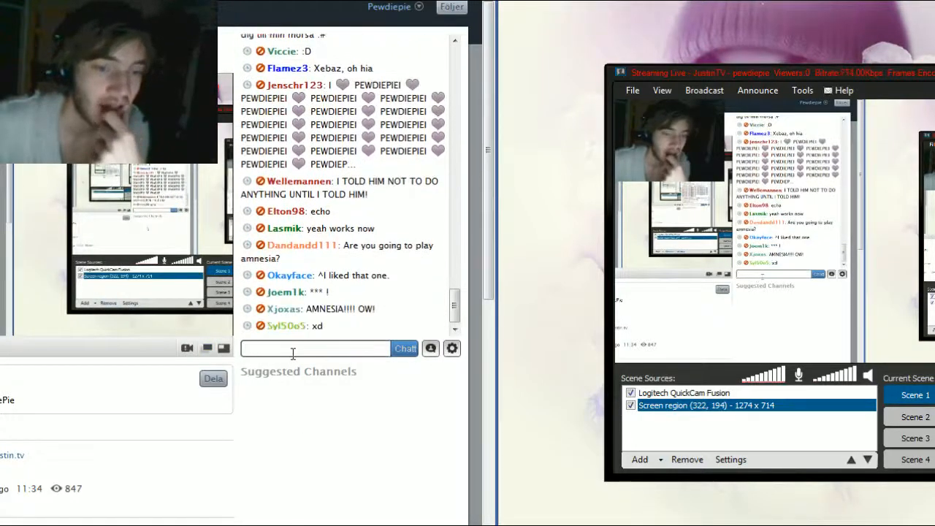
pyautogui.scroll(-3)
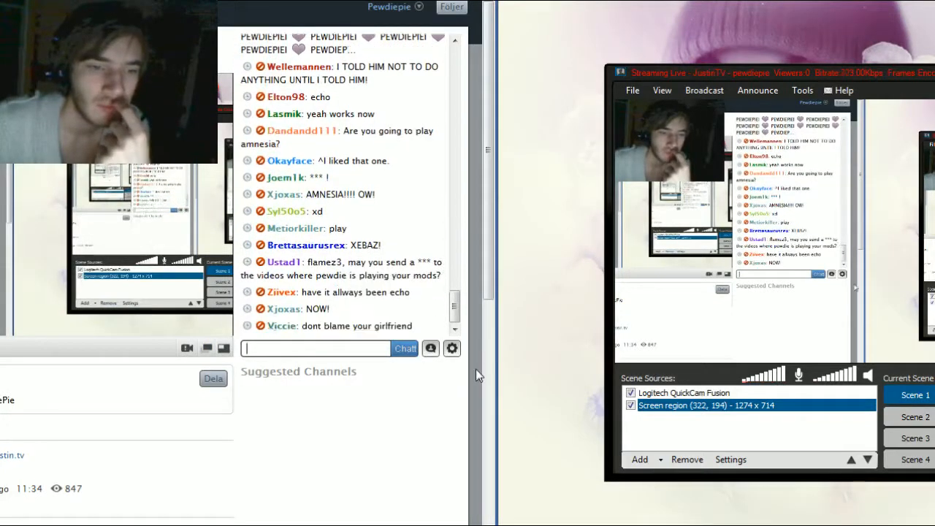
pyautogui.scroll(-3)
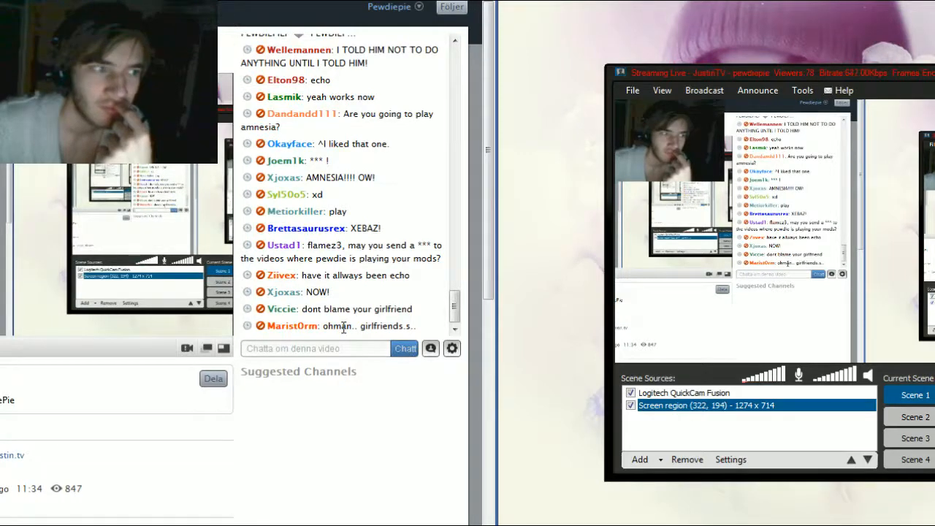
pyautogui.scroll(-3)
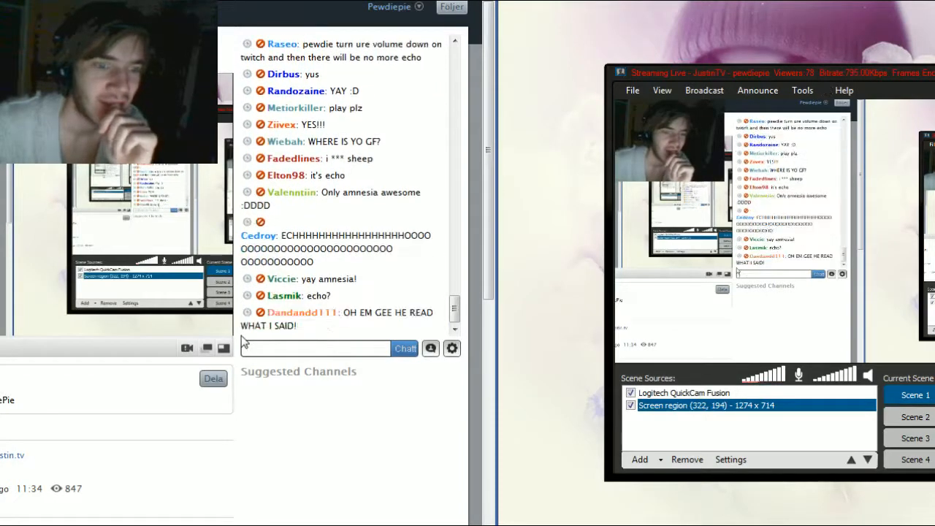
pyautogui.scroll(-3)
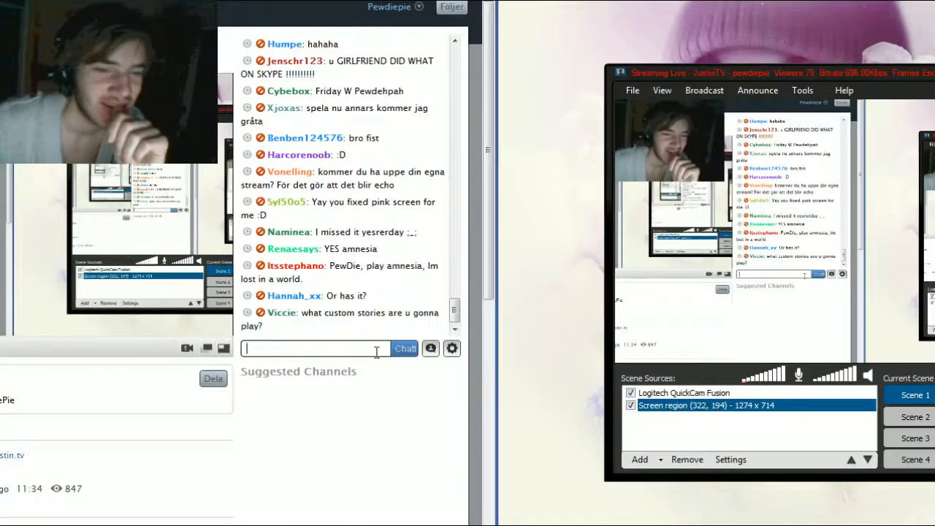
pyautogui.scroll(-3)
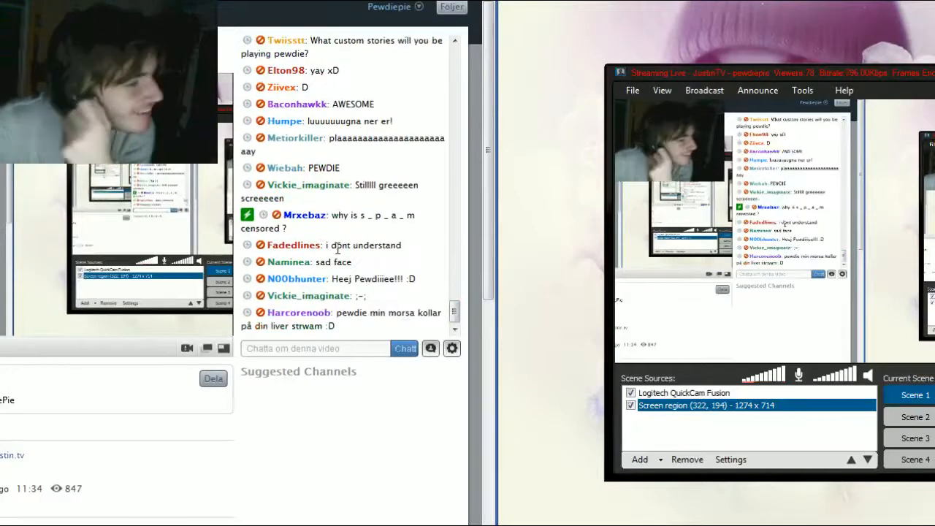
pyautogui.scroll(-3)
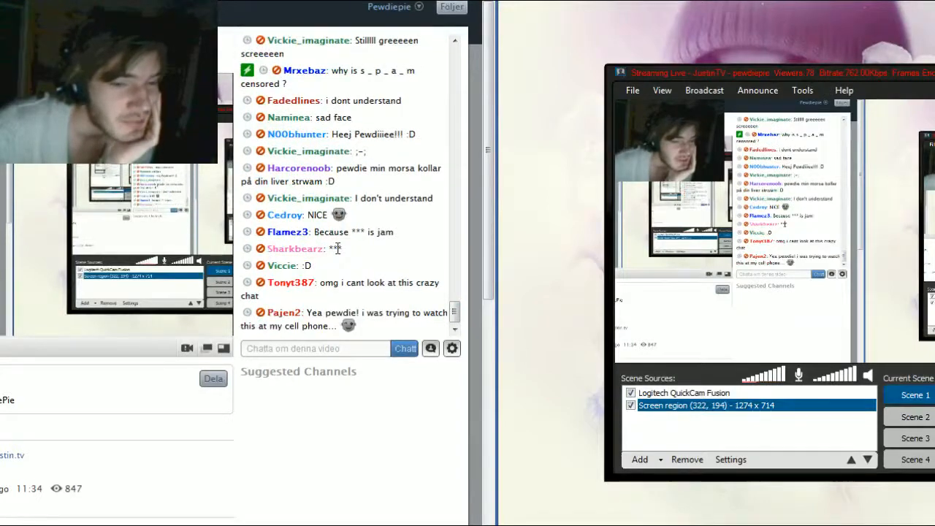
pyautogui.scroll(-3)
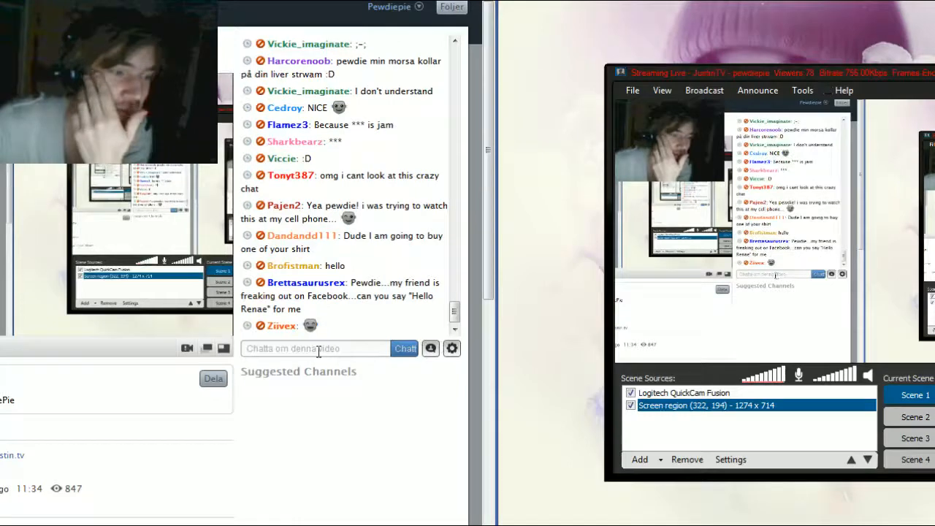
pyautogui.scroll(-3)
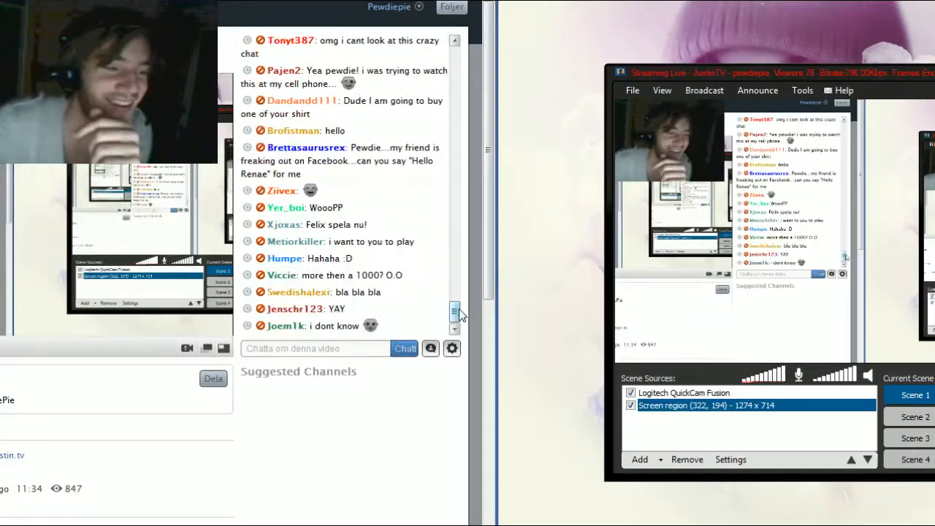
pyautogui.scroll(-3)
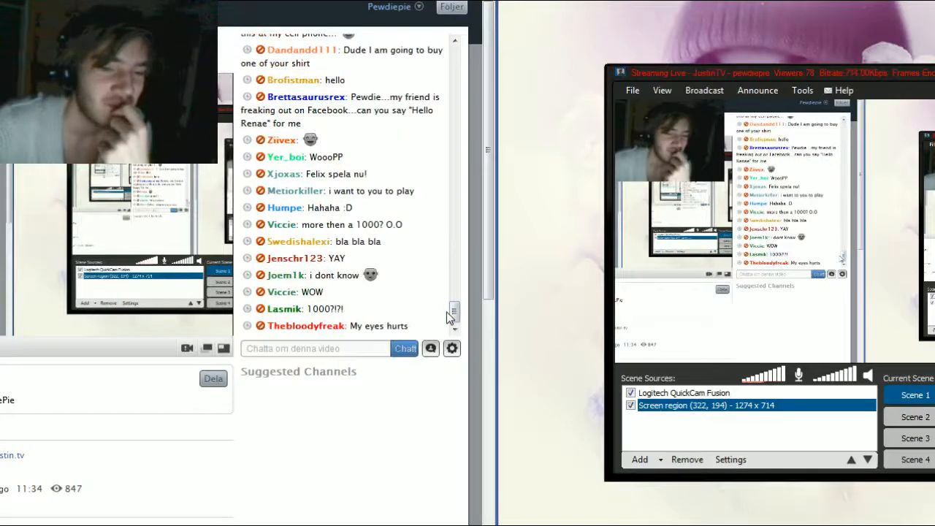
pyautogui.scroll(-3)
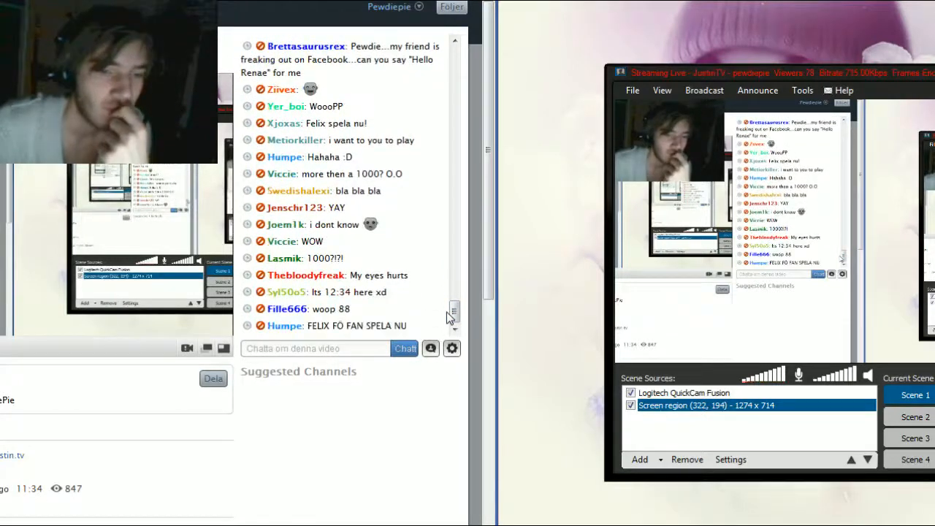
pyautogui.scroll(-3)
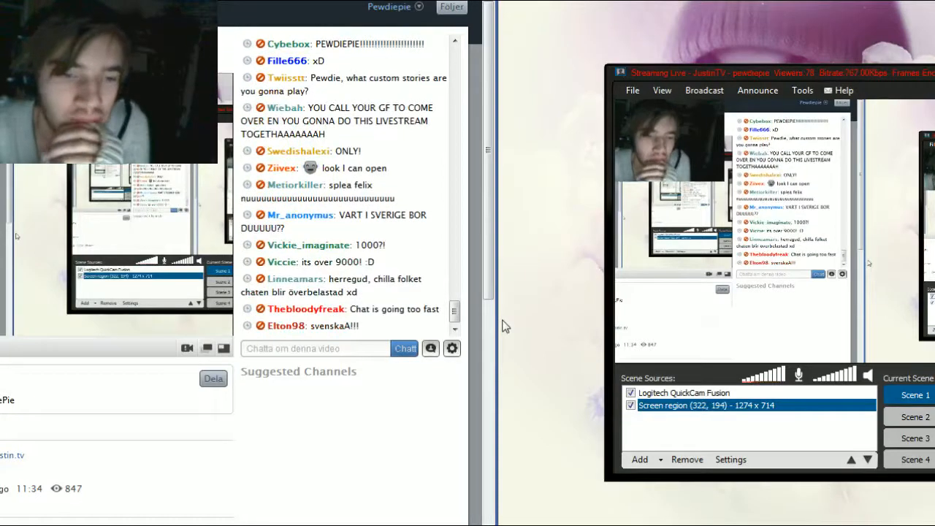
# Show the Announce options listing the Justin/TwitchTV channel while the chat scrolls.
pyautogui.scroll(-3)
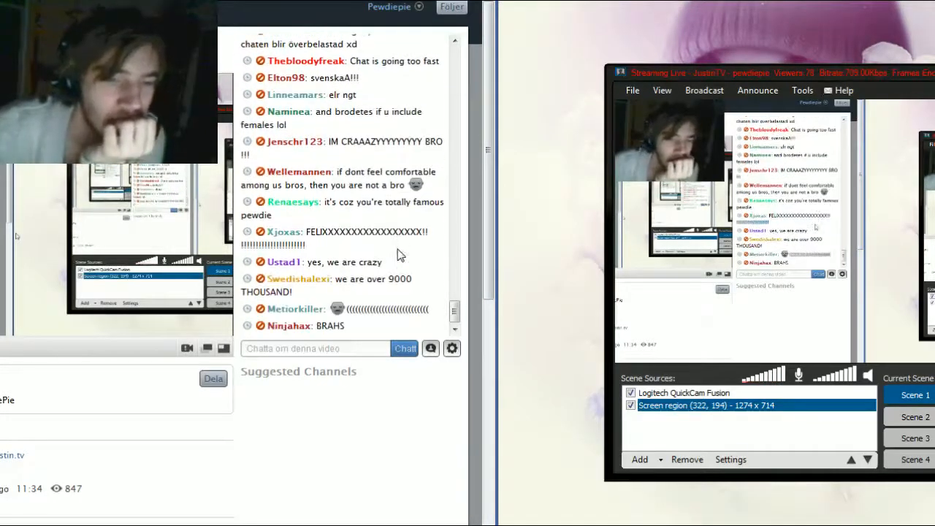
pyautogui.scroll(-3)
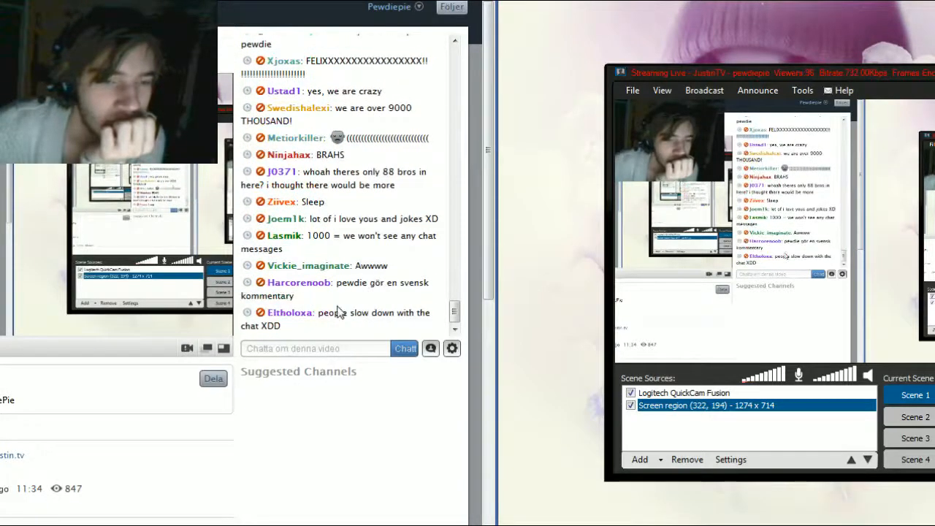
pyautogui.scroll(-3)
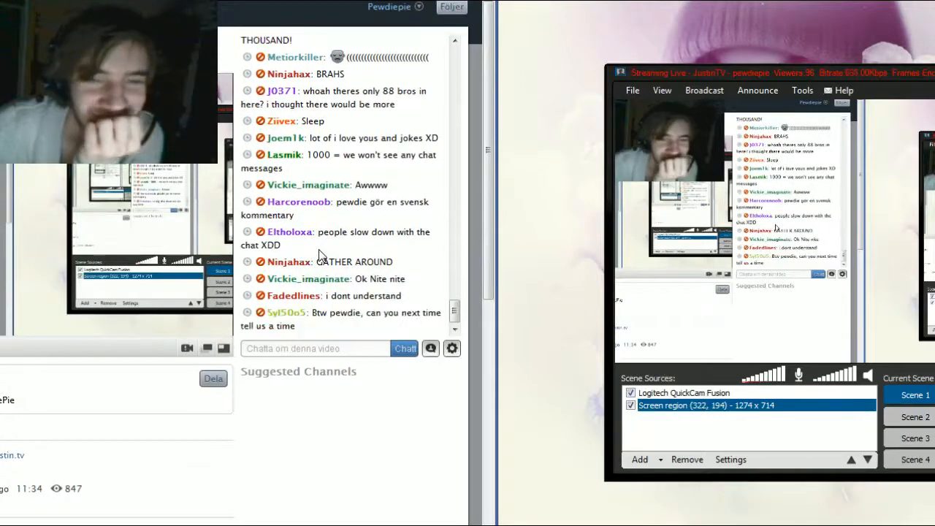
pyautogui.scroll(-3)
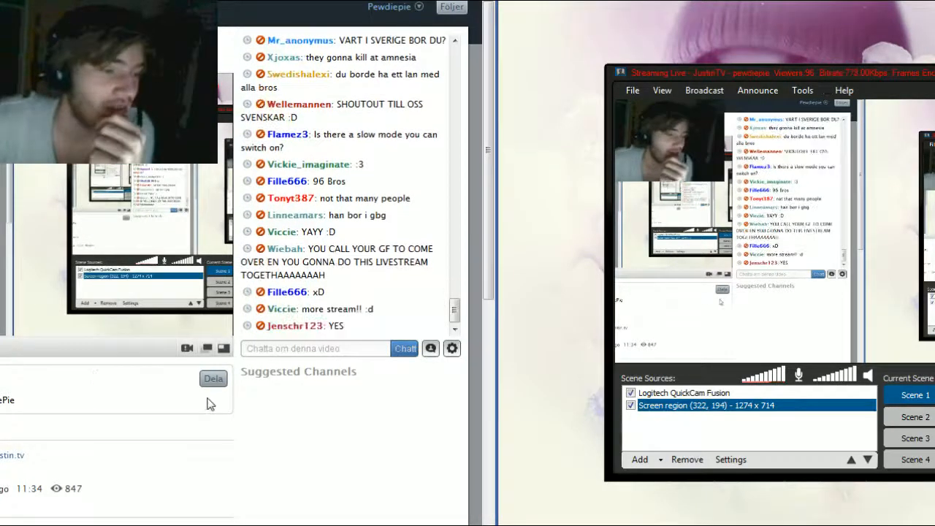
pyautogui.scroll(-3)
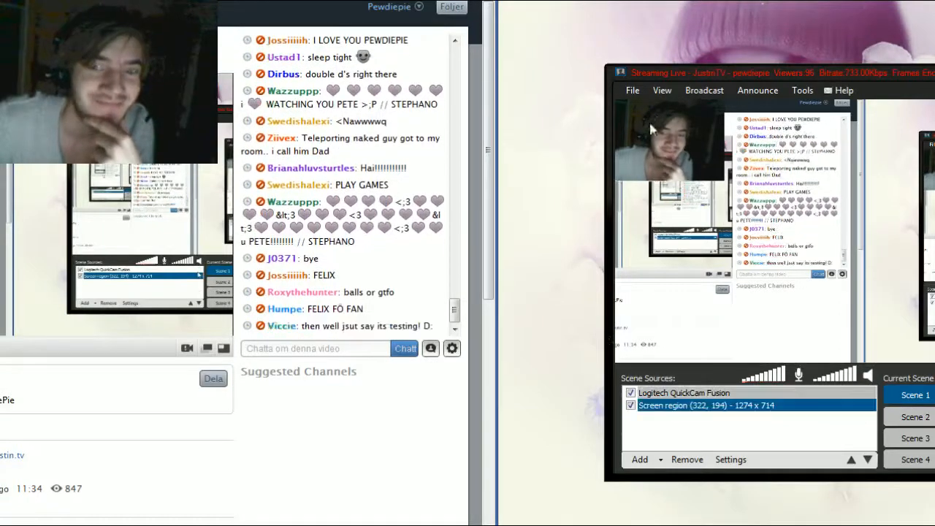
pyautogui.click(757, 90)
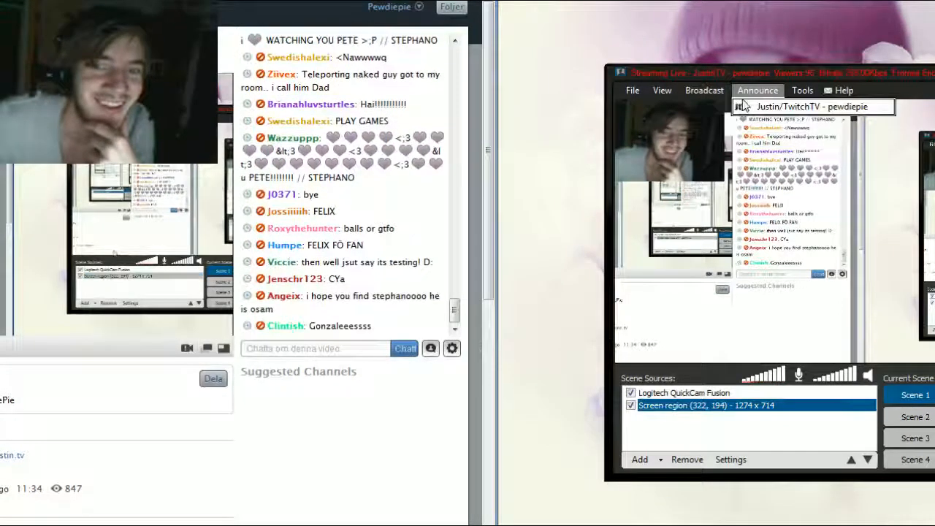